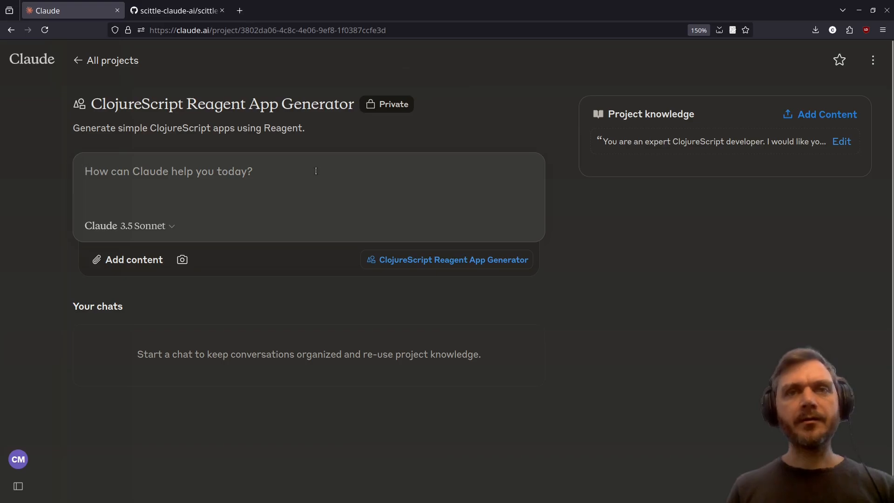
Step: Request 'Please create a simple timer with stop and start buttons.' and view the generated preview
left_click(171, 171)
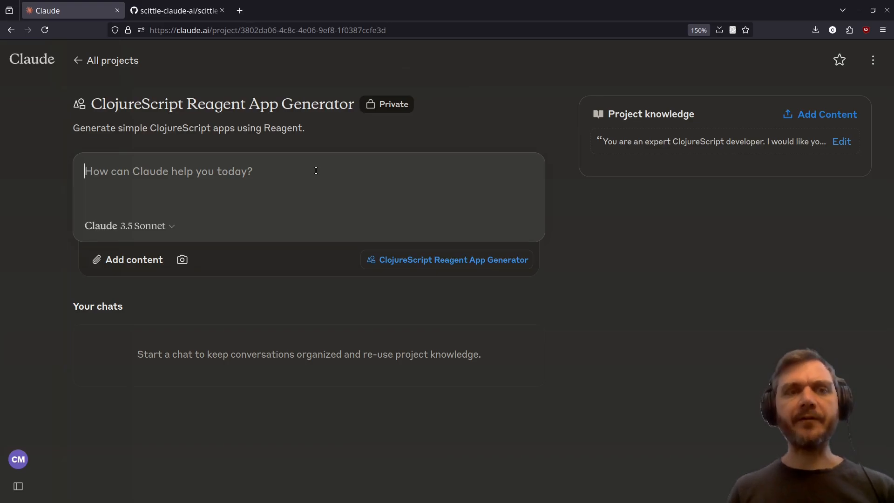
type("Please create a simple timer with stop and start buttons.")
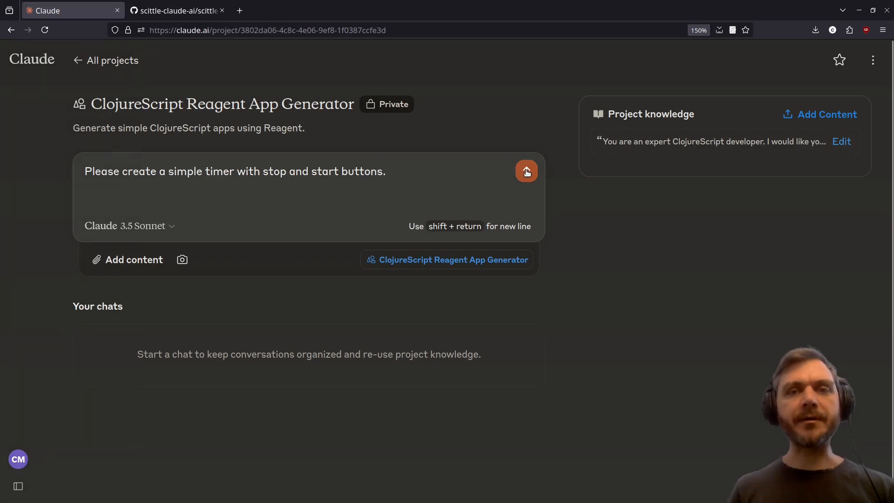
left_click(525, 171)
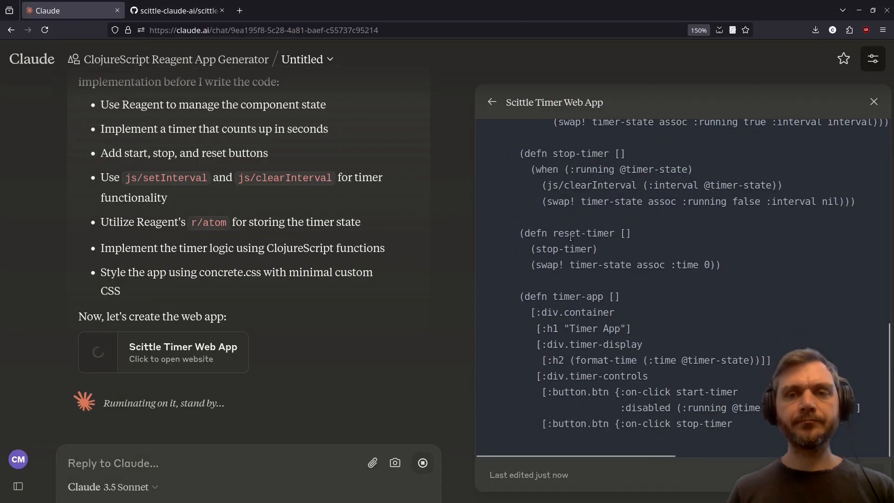
scroll("down", 3)
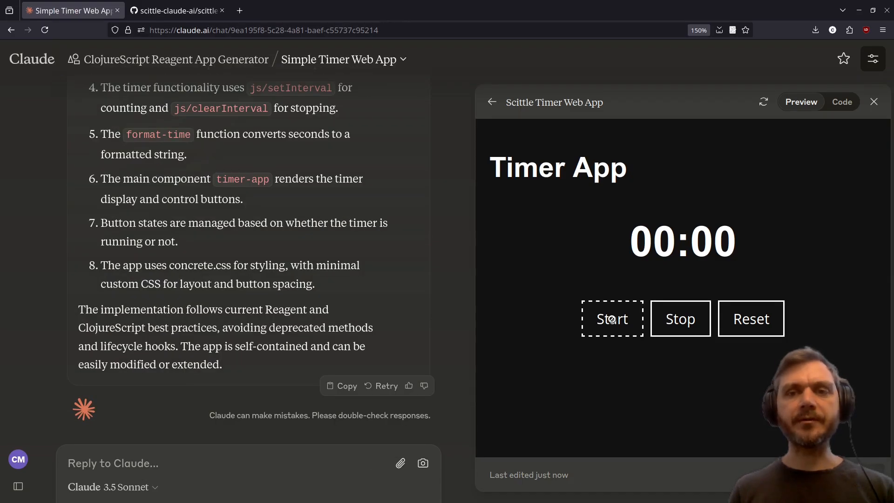
left_click(610, 318)
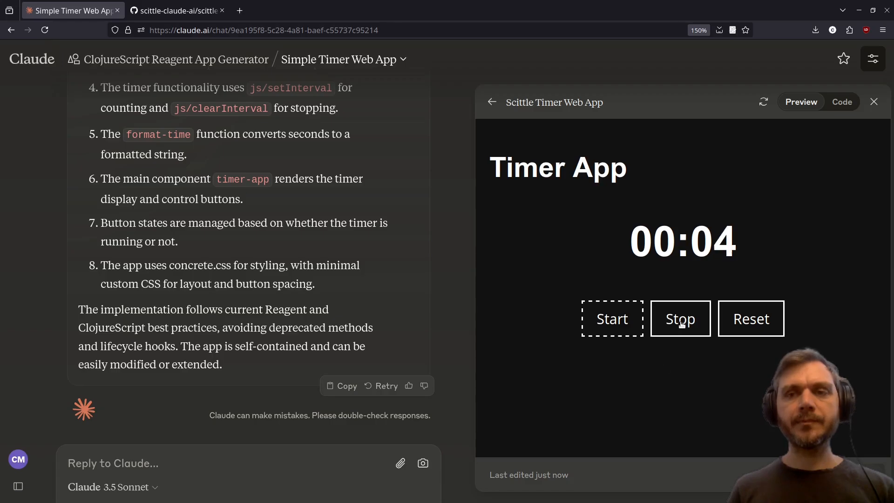
left_click(751, 319)
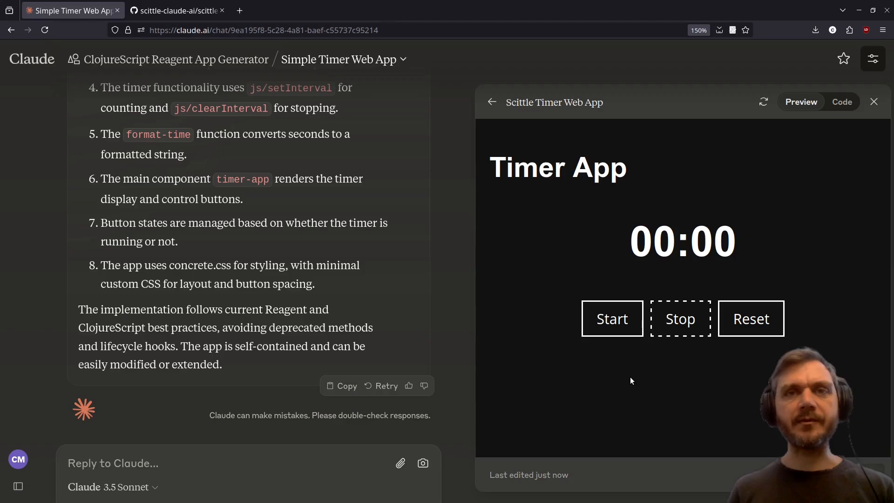
mouse_move(825, 123)
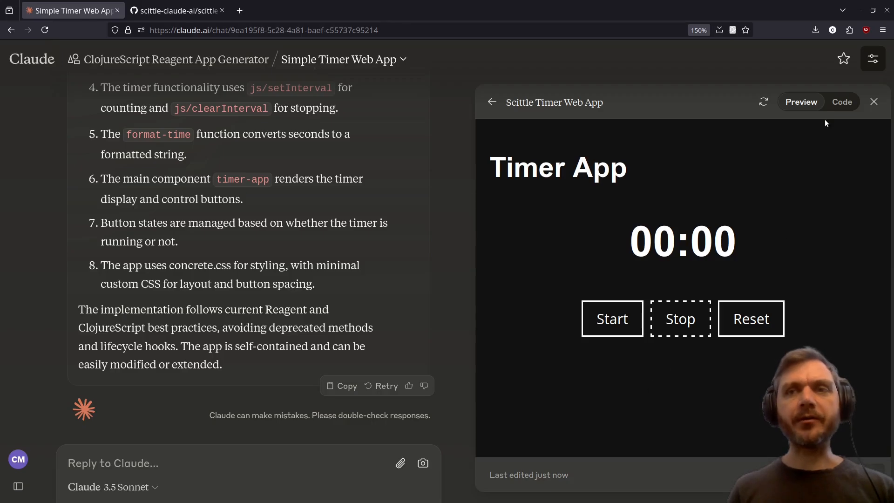
Step: Review the timer app's HTML and ClojureScript source, then return to the App Generator project
left_click(842, 101)
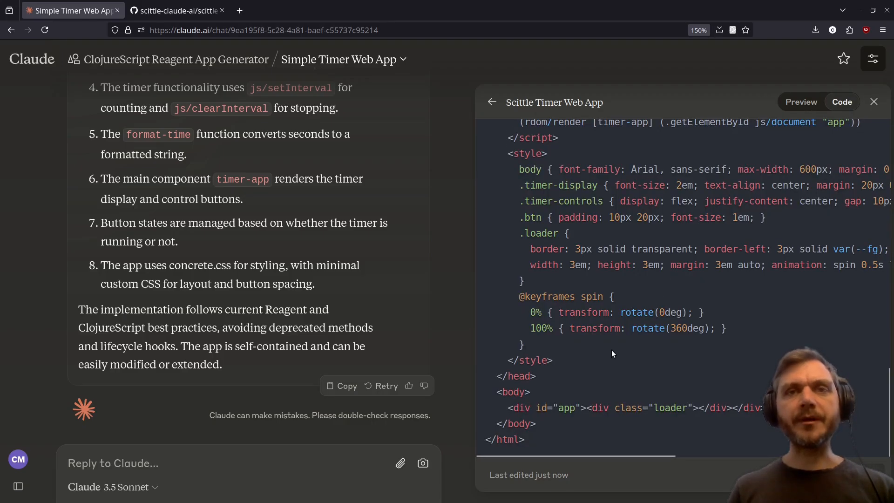
left_click_drag(516, 169, 524, 344)
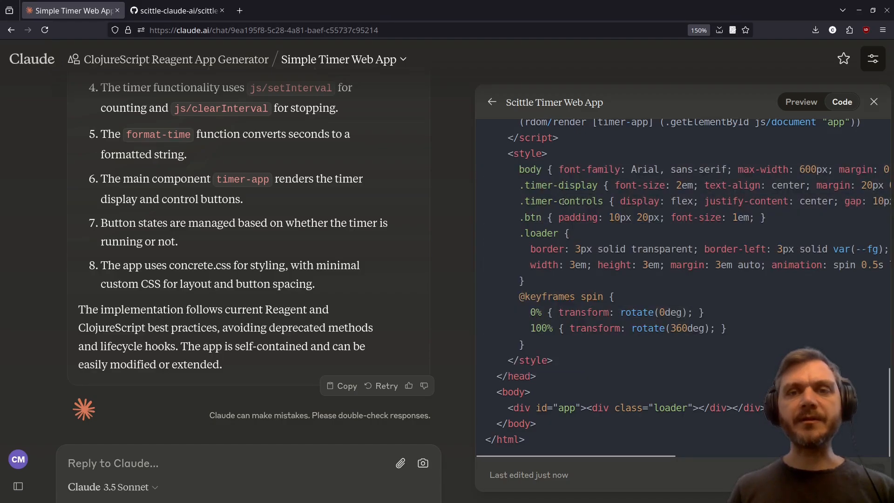
double_click(817, 202)
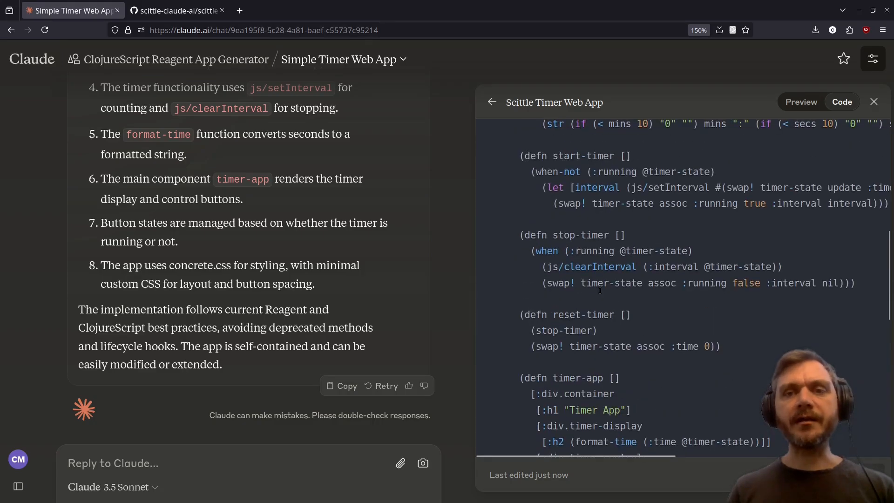
mouse_move(569, 150)
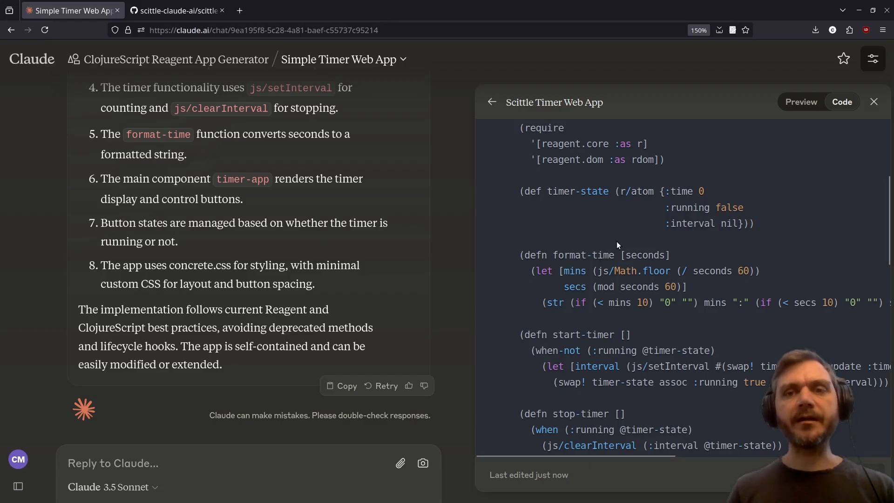
left_click_drag(519, 190, 753, 223)
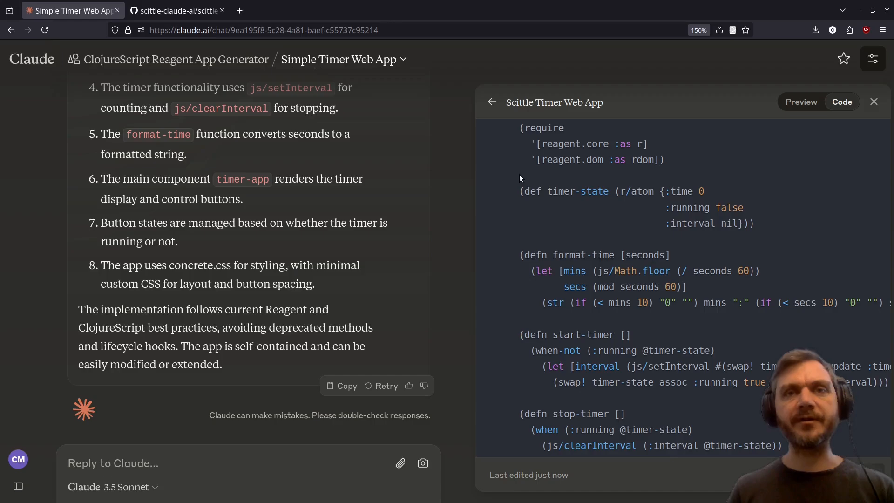
mouse_move(534, 179)
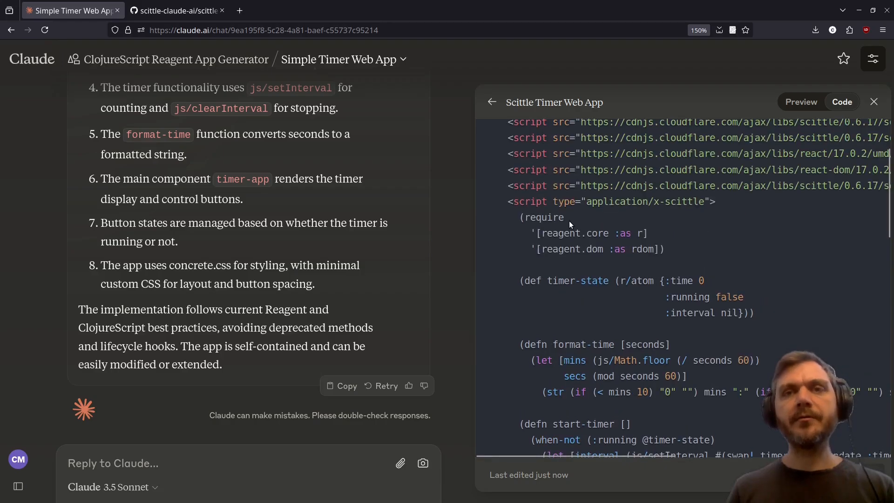
double_click(669, 201)
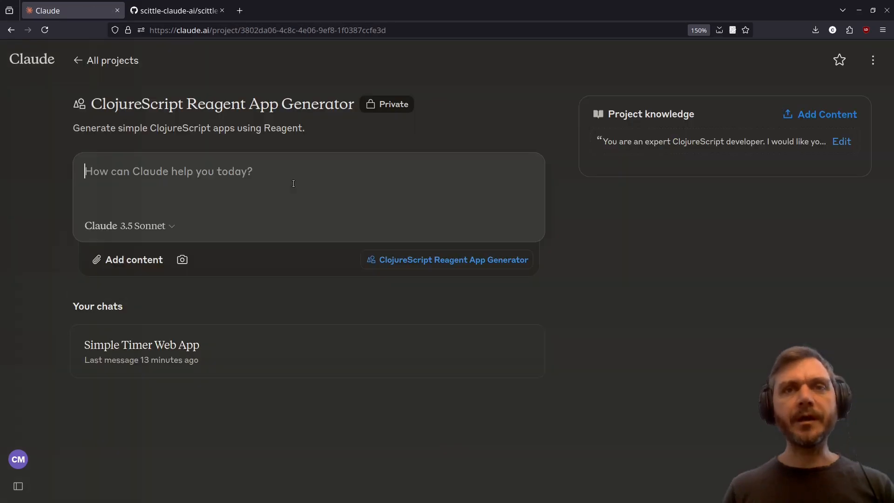
Step: Request 'Please create a simple TODO list app.', see its preview fail, and go back to the project
type("Please create a simple TODO list app.")
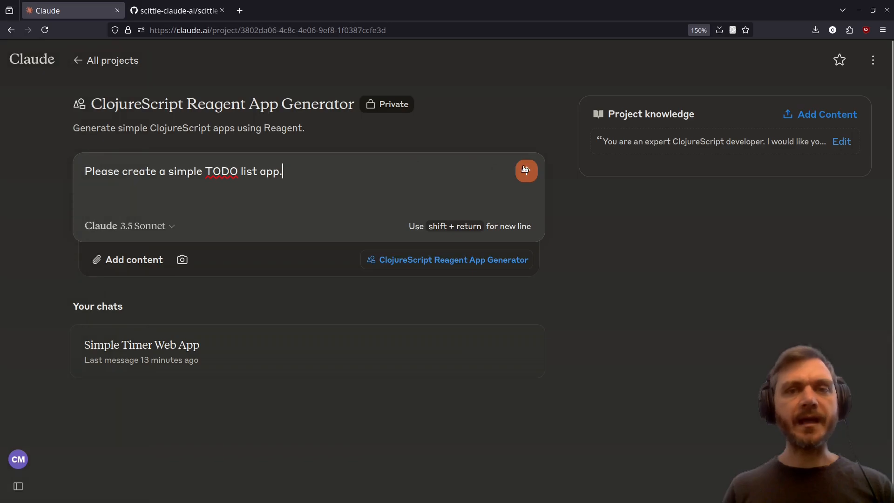
left_click(525, 170)
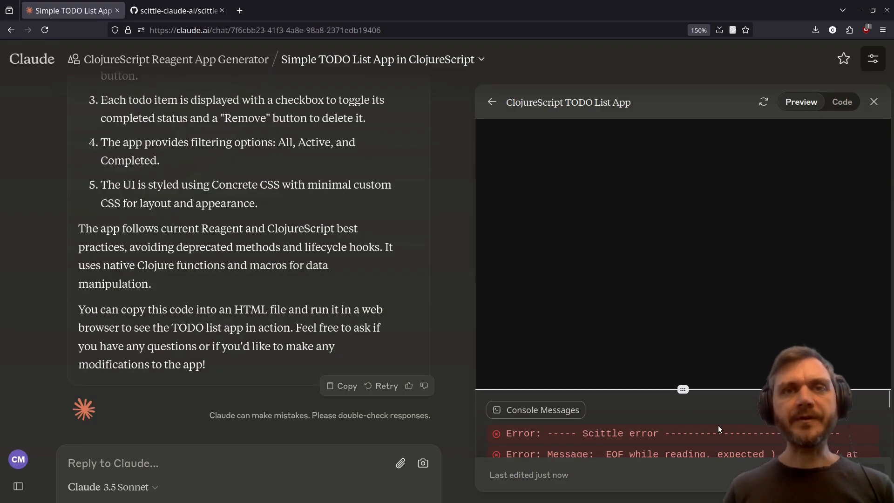
mouse_move(717, 433)
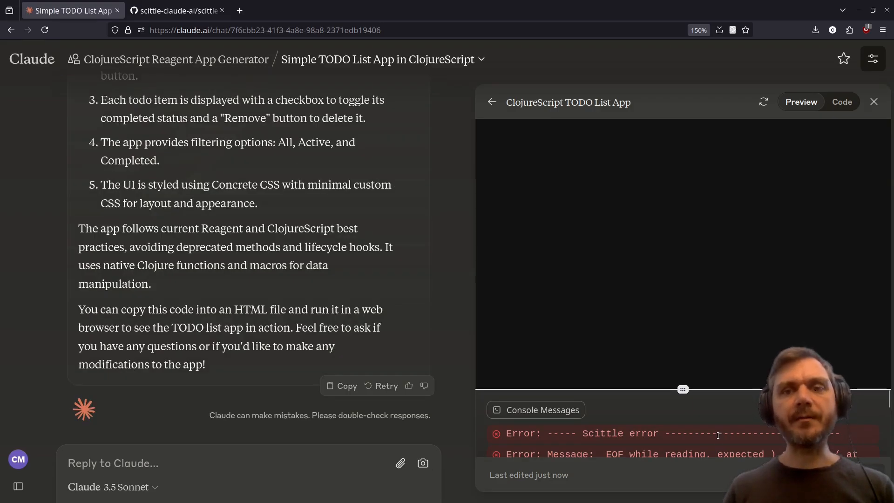
double_click(620, 433)
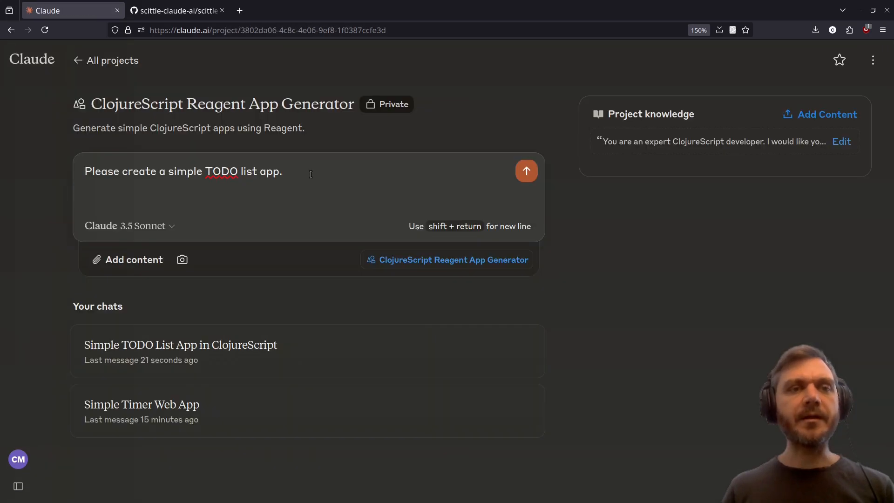
Step: Resend the TODO prompt for a working app, then draft a concise-version request
left_click(525, 170)
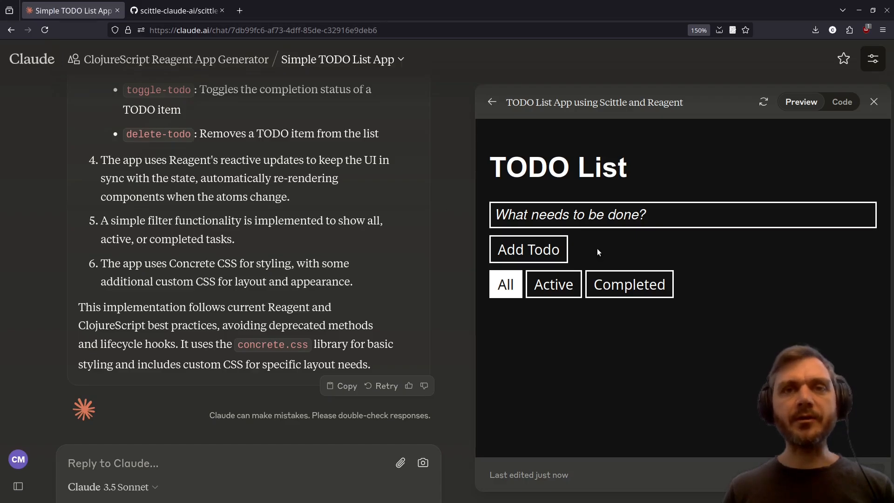
type("create widget")
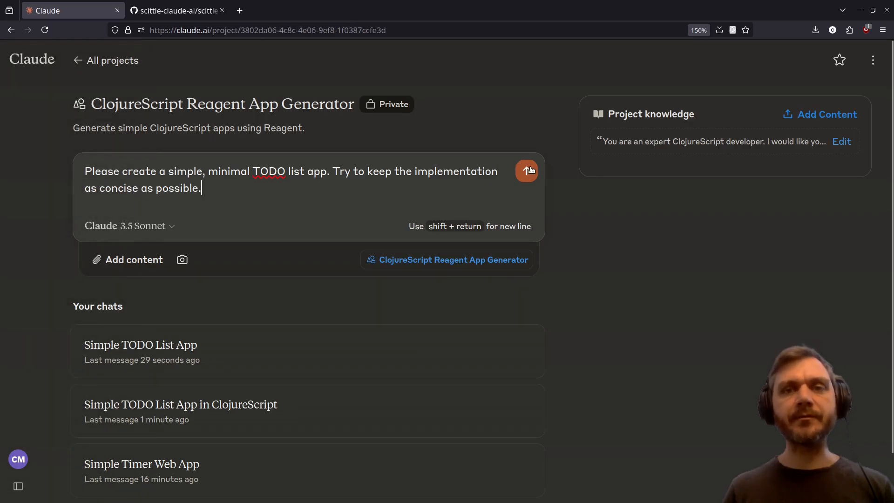
Step: Send the minimal TODO prompt and view the app preview with its add-todo field
left_click(525, 170)
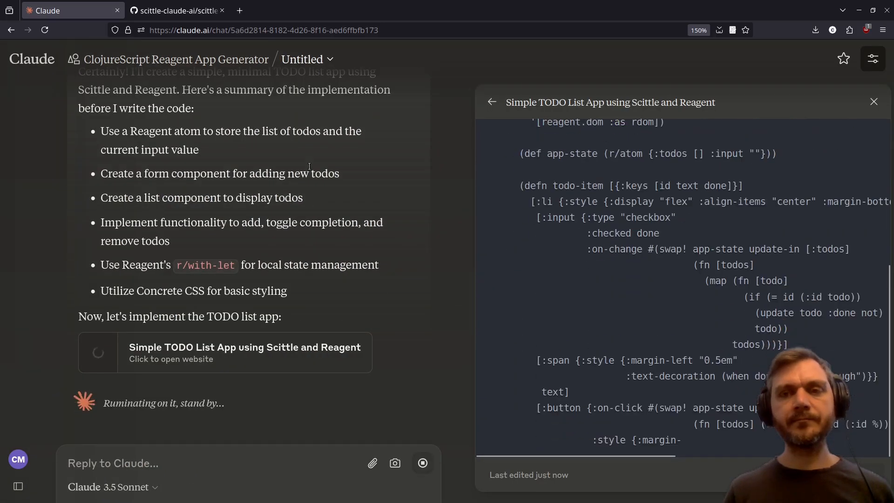
scroll("down", 3)
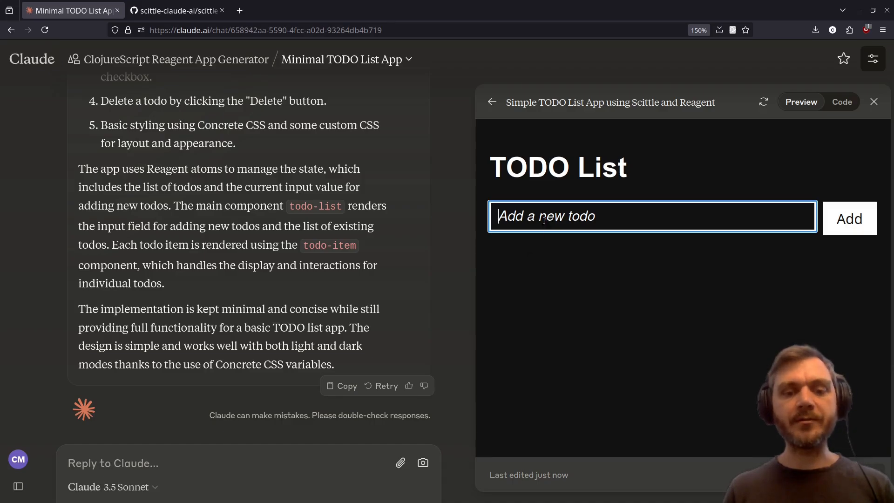
Step: Add todos 'hello' and 'penguins' in the preview and tick both as done
left_click(848, 218)
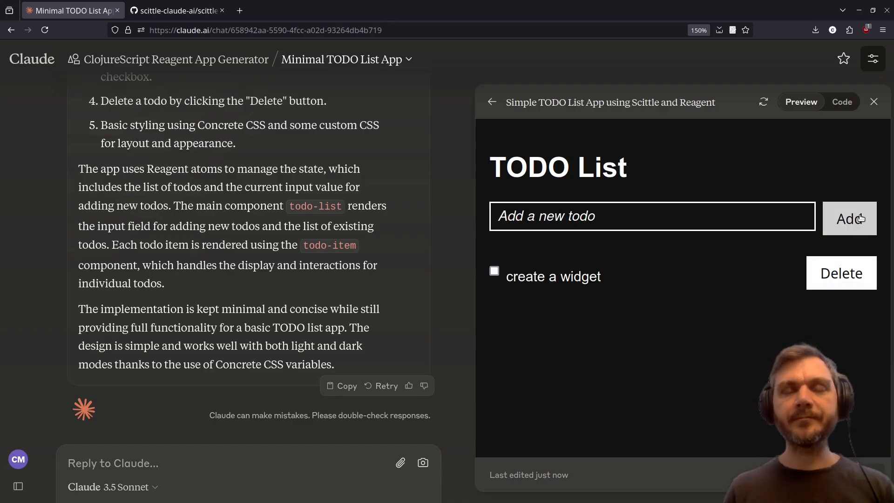
type("hello")
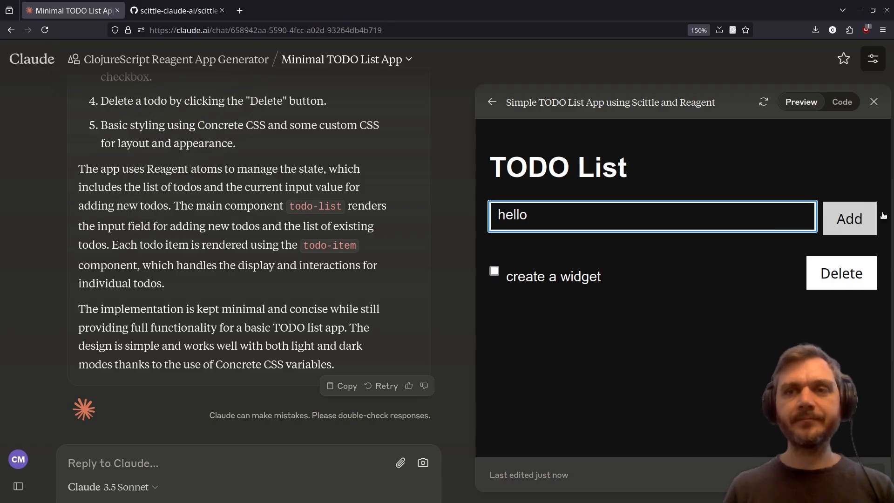
left_click(849, 218)
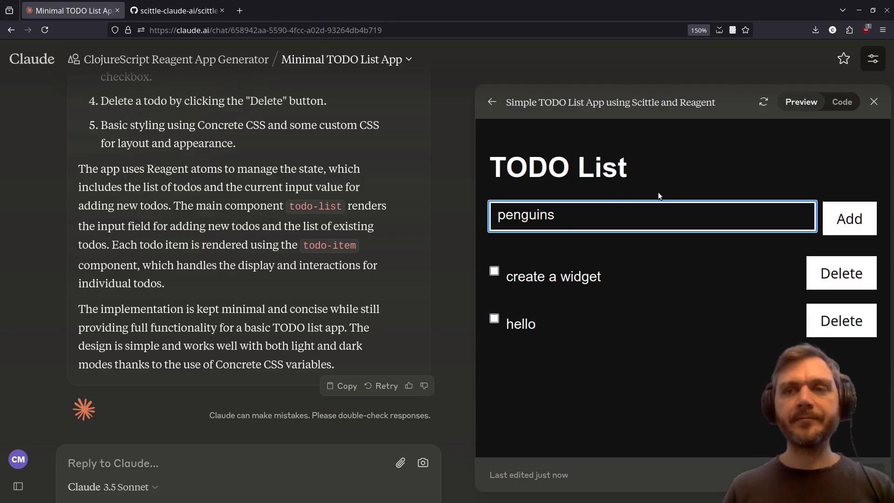
left_click(849, 218)
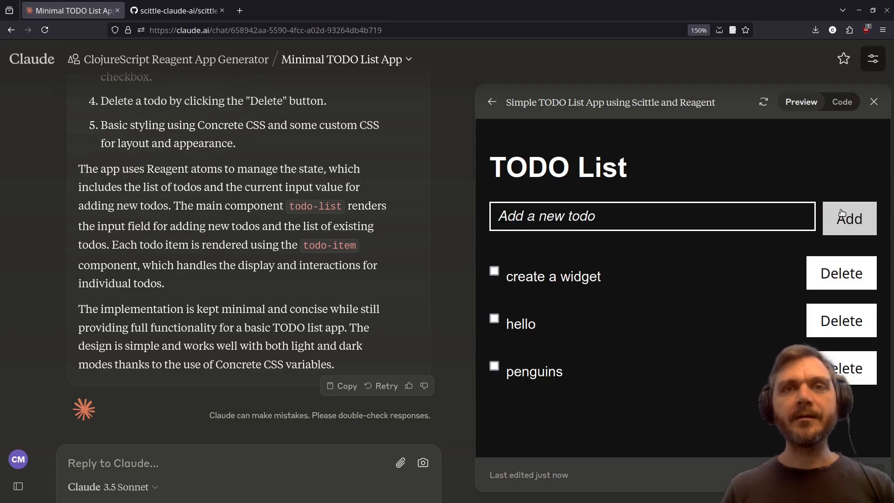
left_click(494, 319)
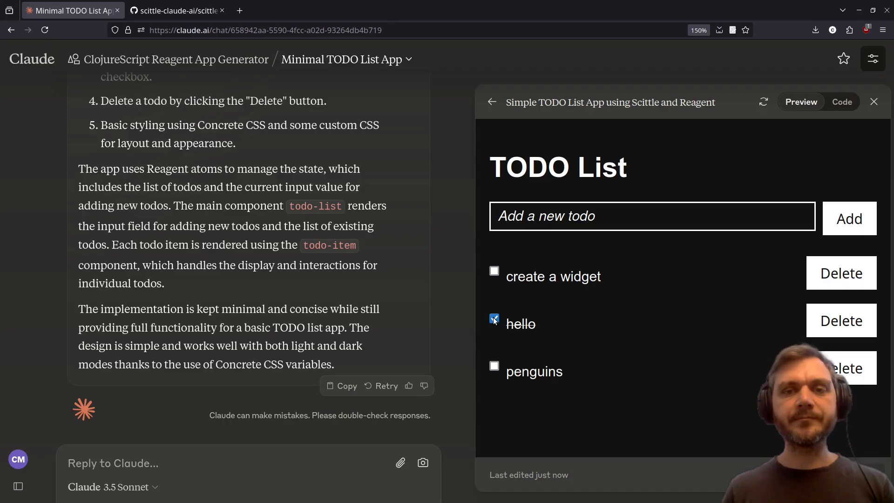
left_click(493, 365)
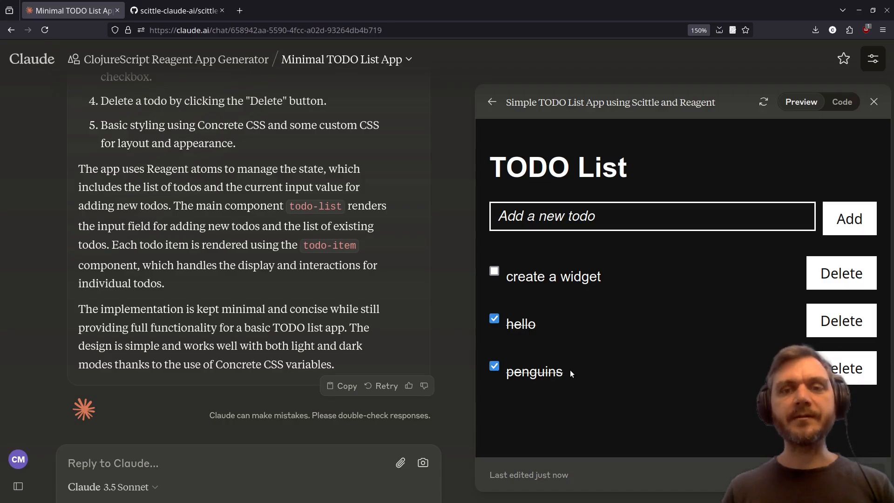
mouse_move(557, 367)
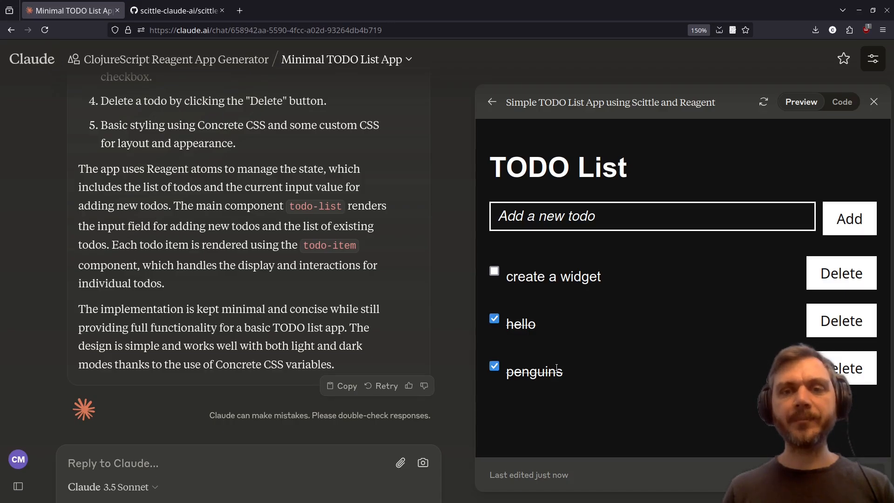
Step: Delete the hello, penguins and create-a-widget todos, emptying the list
left_click(840, 320)
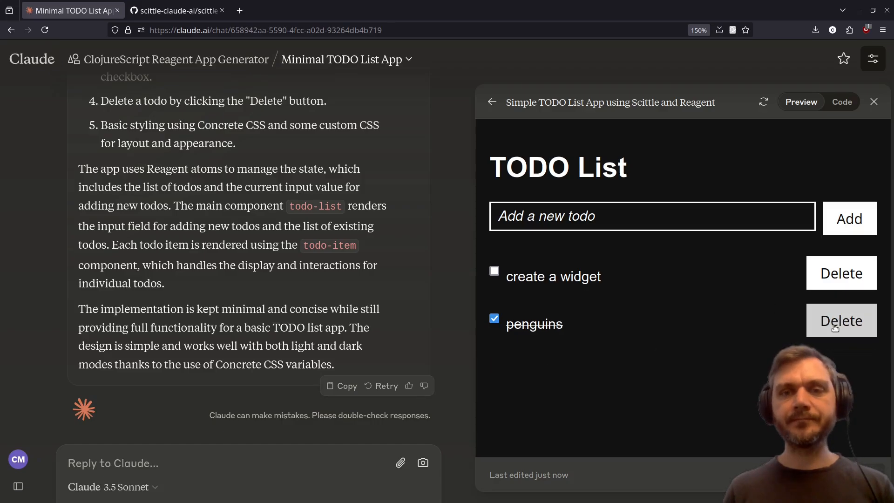
left_click(840, 320)
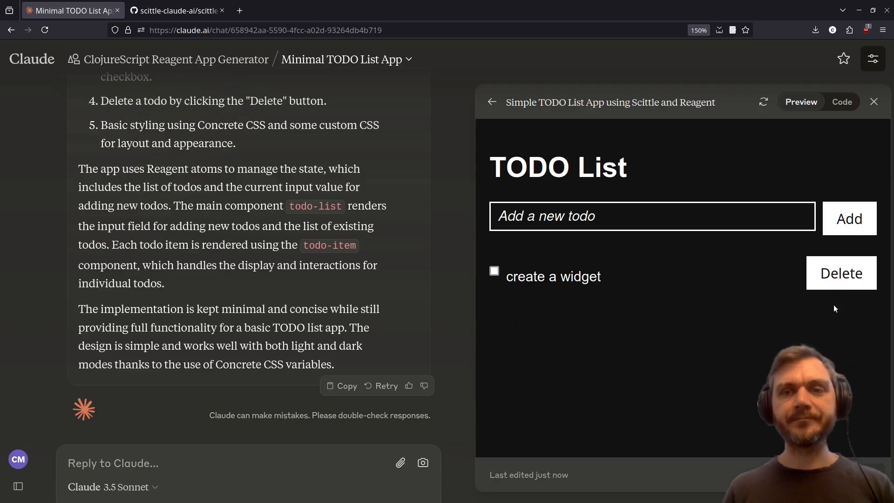
left_click(840, 272)
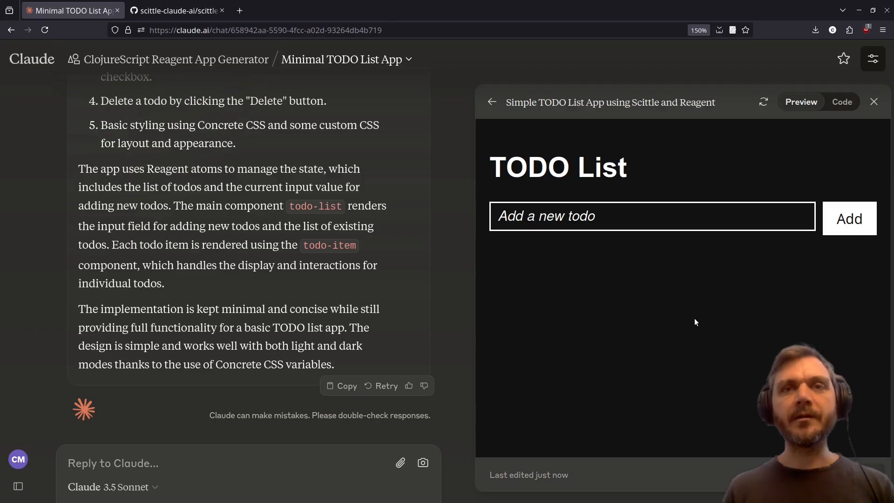
left_click(841, 101)
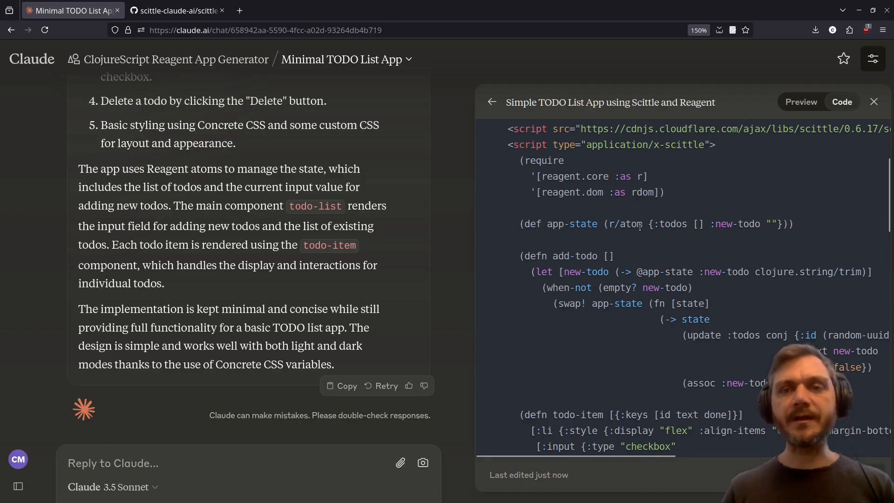
mouse_move(676, 217)
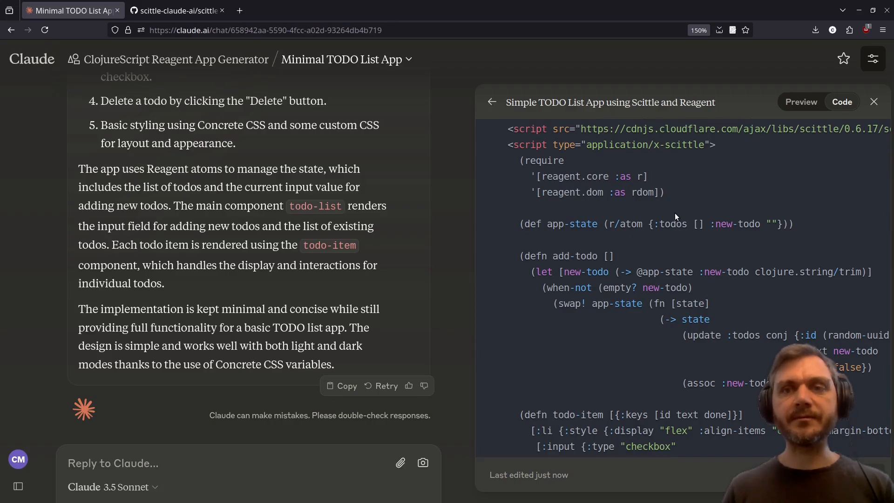
Step: Return to the App Generator project to draft the image thumbnail creator prompt
left_click(800, 103)
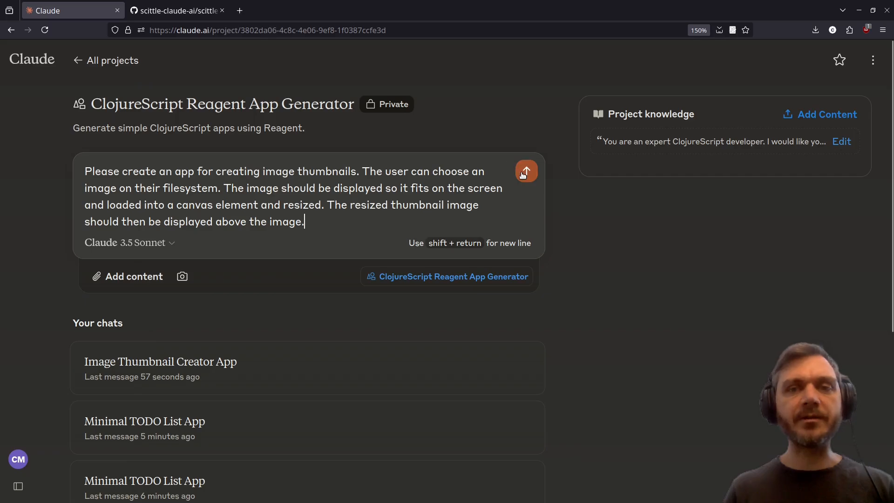
Step: Send the image thumbnail app request and try the generated preview on a drawing
left_click(525, 171)
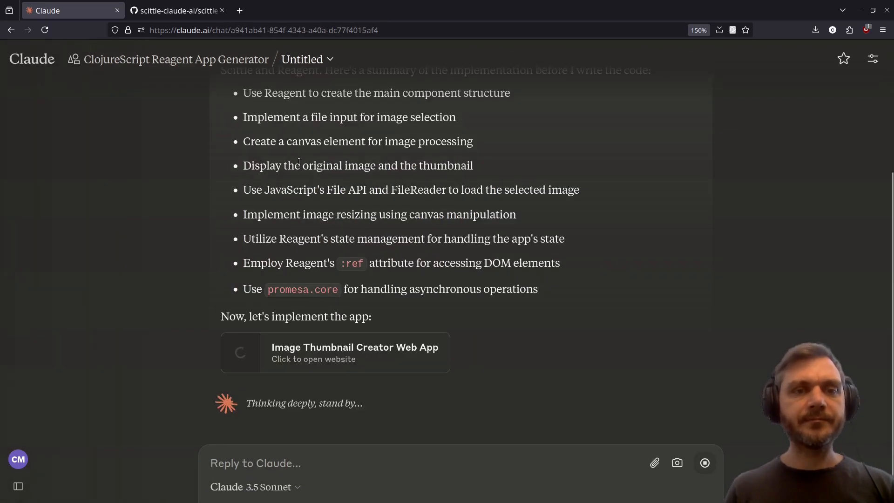
left_click(335, 352)
type("The thumbnail appears stretched. Please scale it so it has the correct ratio.")
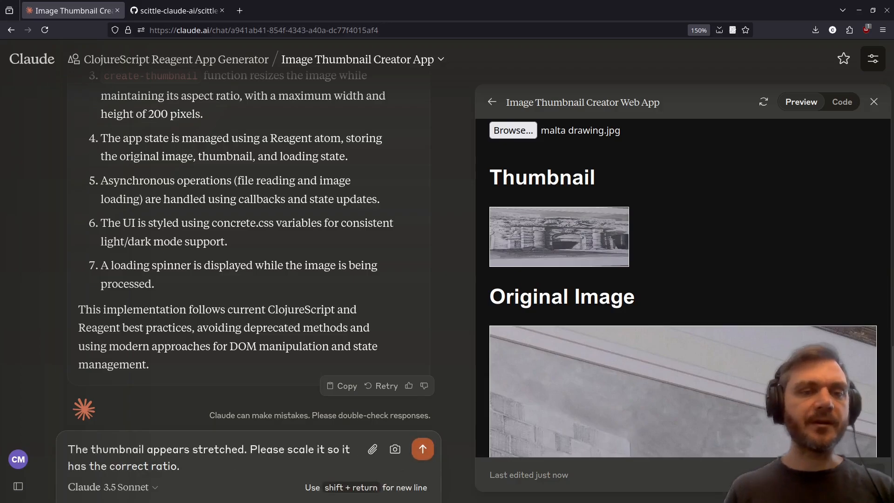
Step: Send the stretched-thumbnail feedback and re-test version 2 with malta drawing.png
left_click(421, 449)
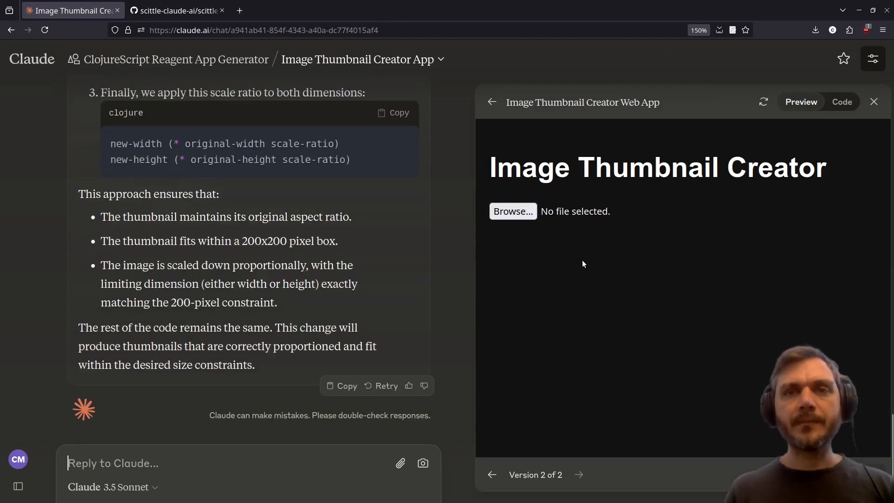
mouse_move(320, 260)
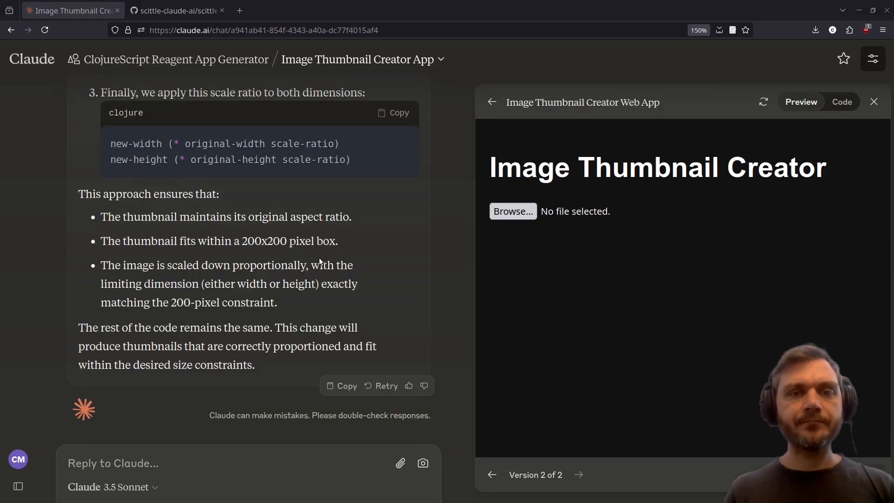
left_click(511, 211)
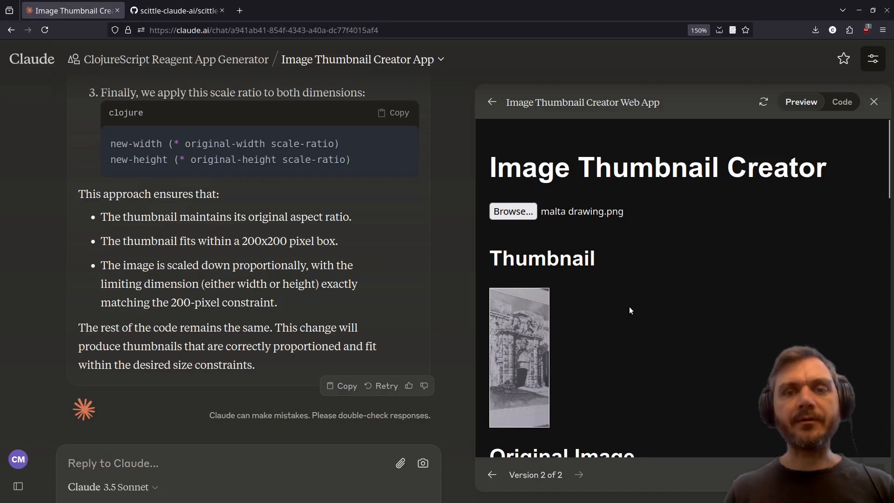
scroll("down", 3)
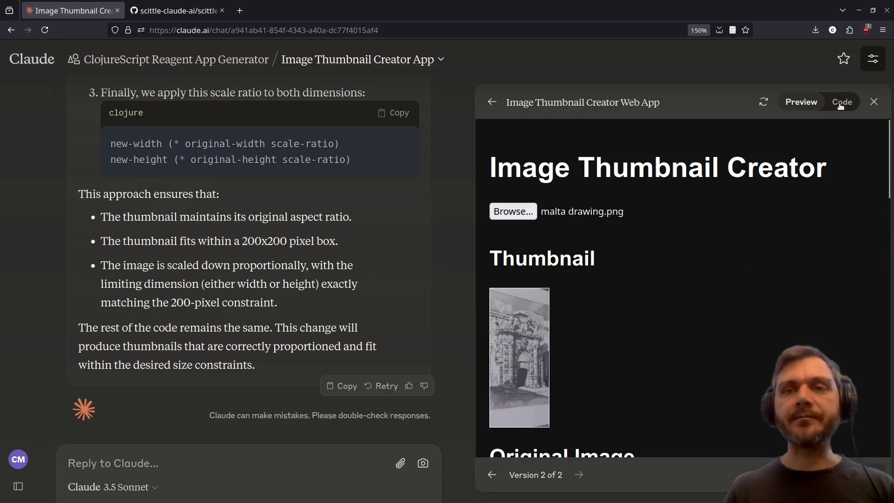
Step: Review version 2's source around handle-file-change, then return to the project page
left_click(841, 103)
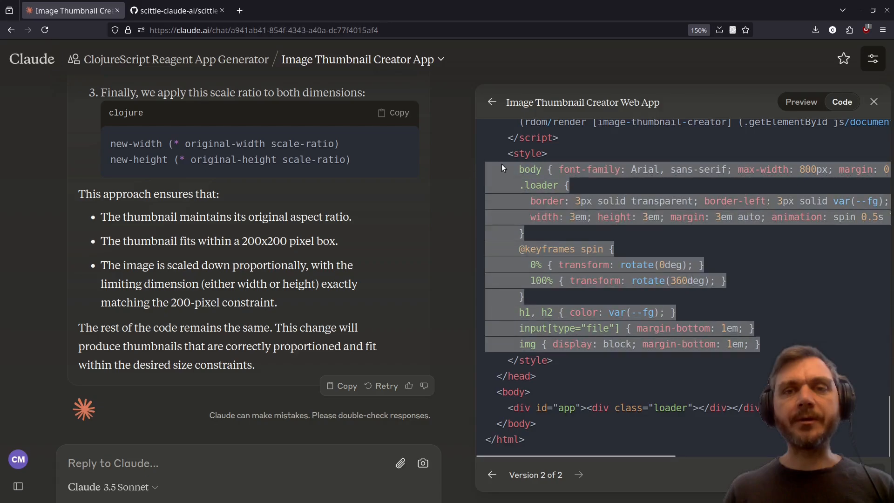
scroll("down", 3)
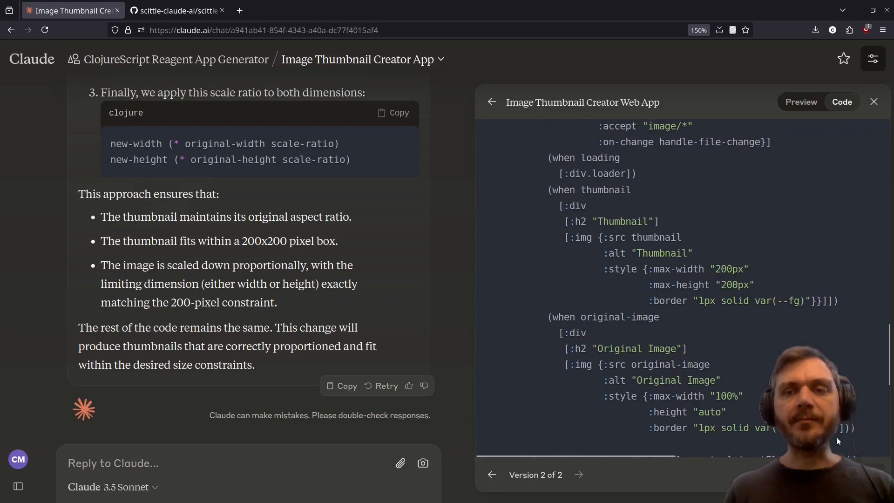
scroll("down", 3)
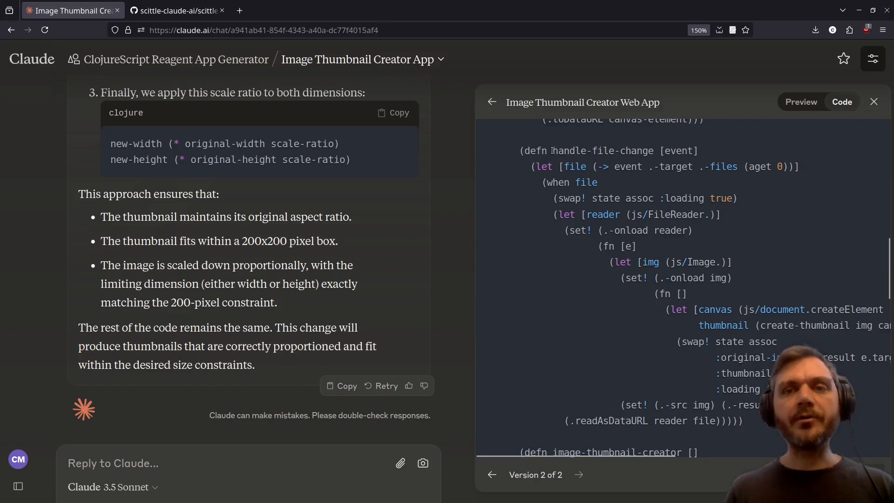
double_click(602, 151)
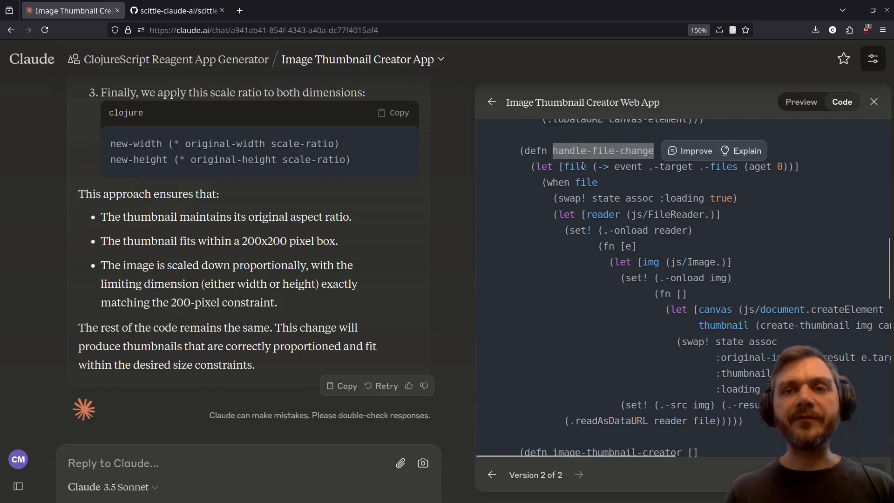
double_click(666, 214)
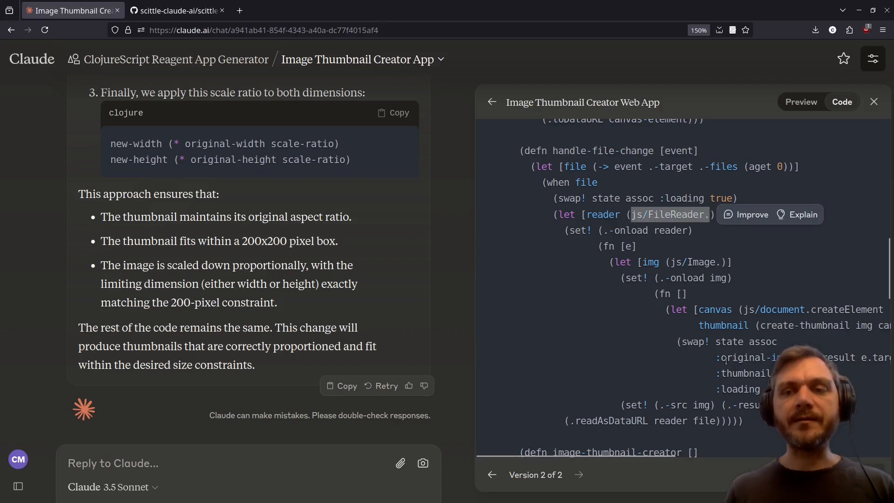
scroll("up", 3)
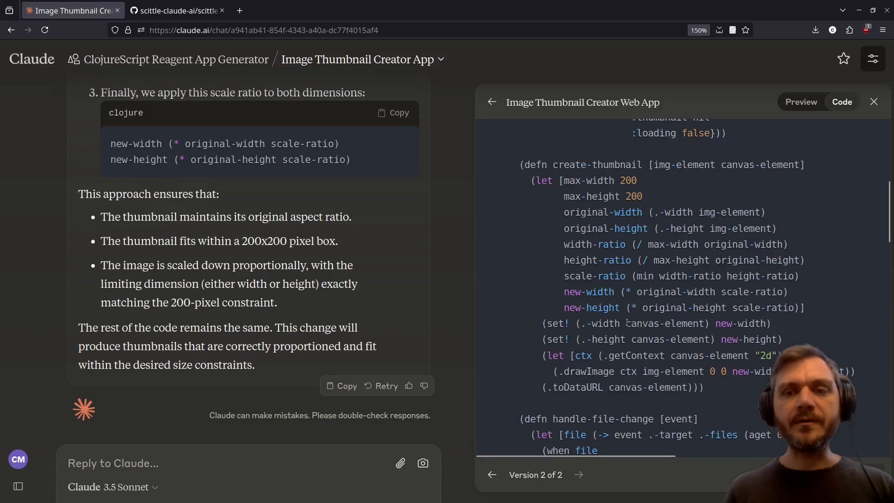
double_click(667, 323)
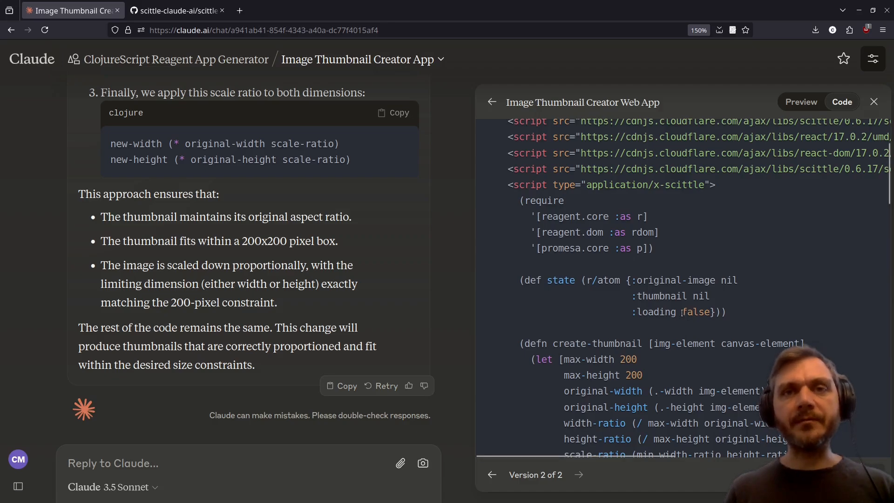
left_click(800, 103)
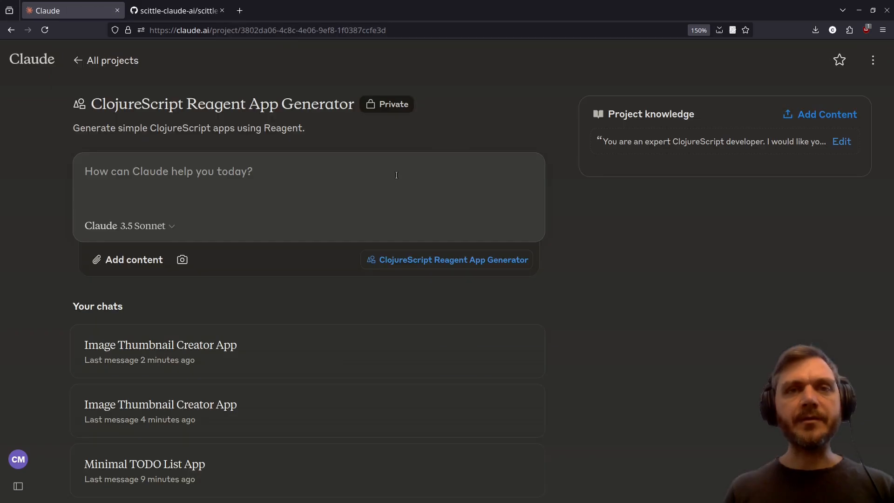
Step: Request a compound interest calculator that graphs interest earned over time using SVG
type("Please create a compound interest calculator which uses SVG to graph the interest earned over time.")
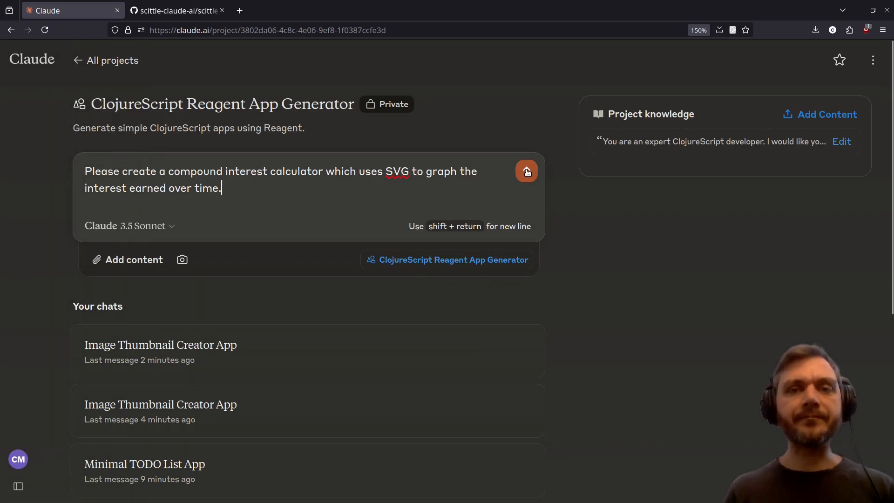
left_click(525, 171)
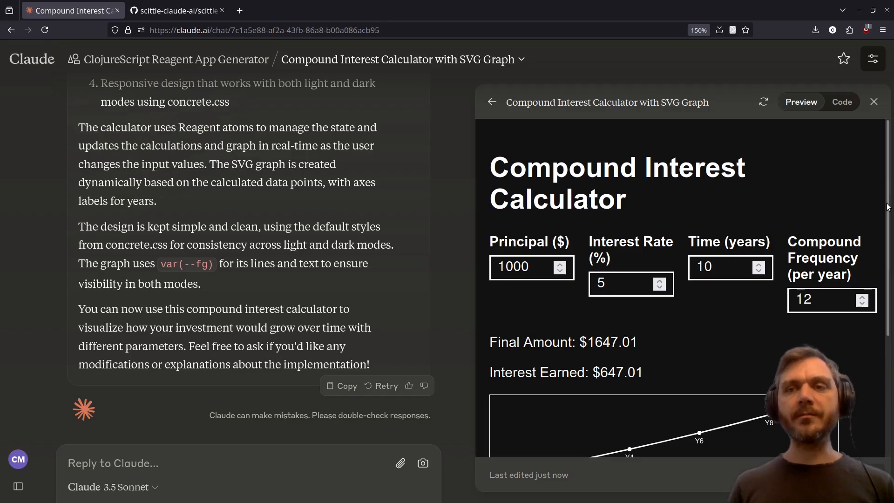
Step: Try the calculator with principal 5000 at 10% over 30 years, reaching $99187.00
scroll("down", 3)
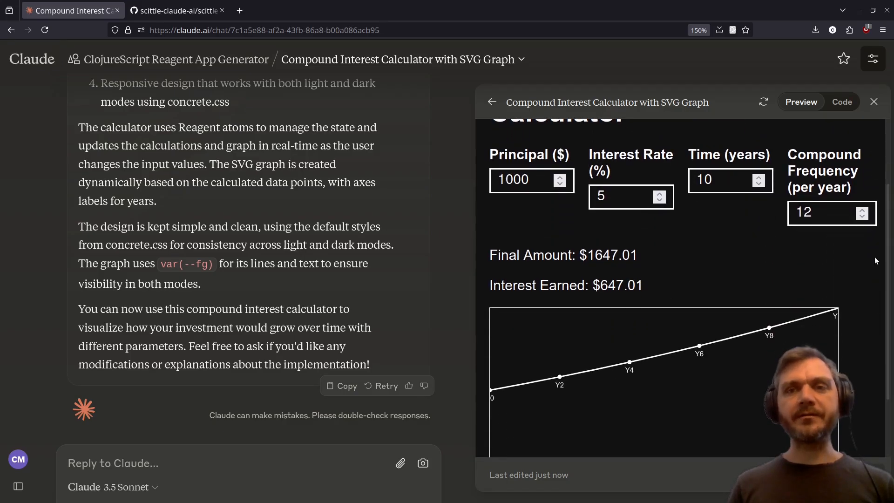
type("3")
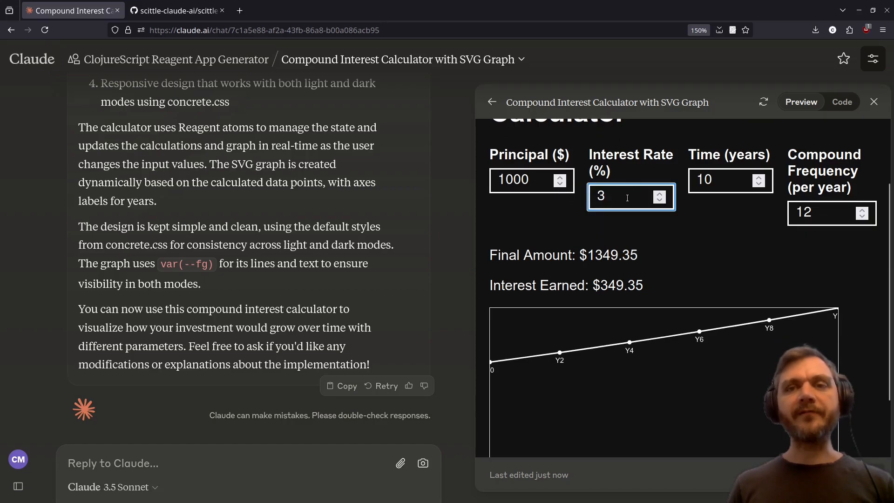
type("0")
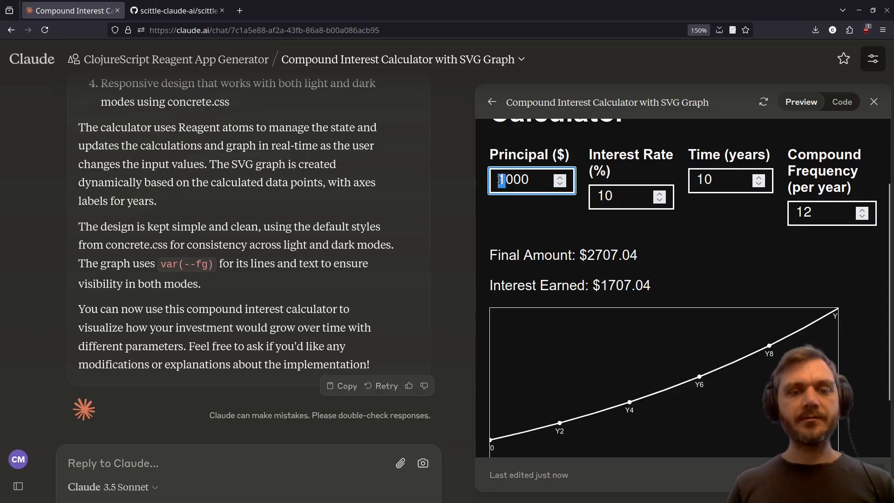
type("5000")
left_click(730, 180)
type("30")
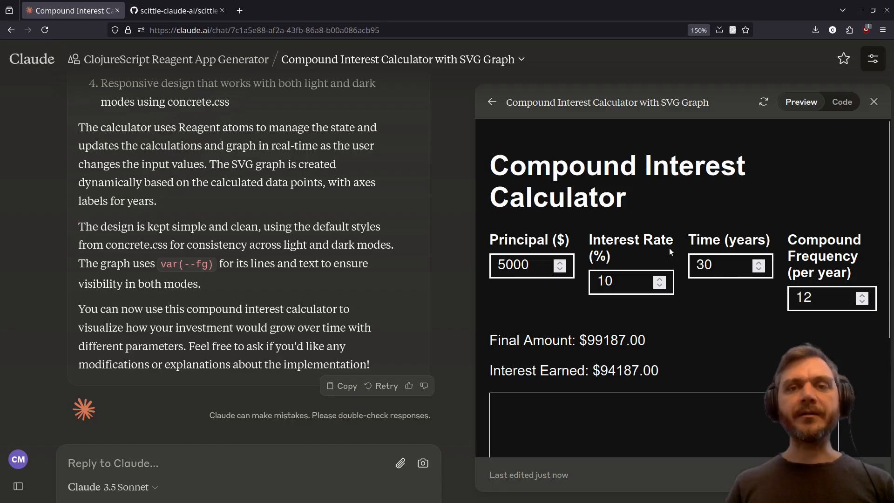
scroll("down", 3)
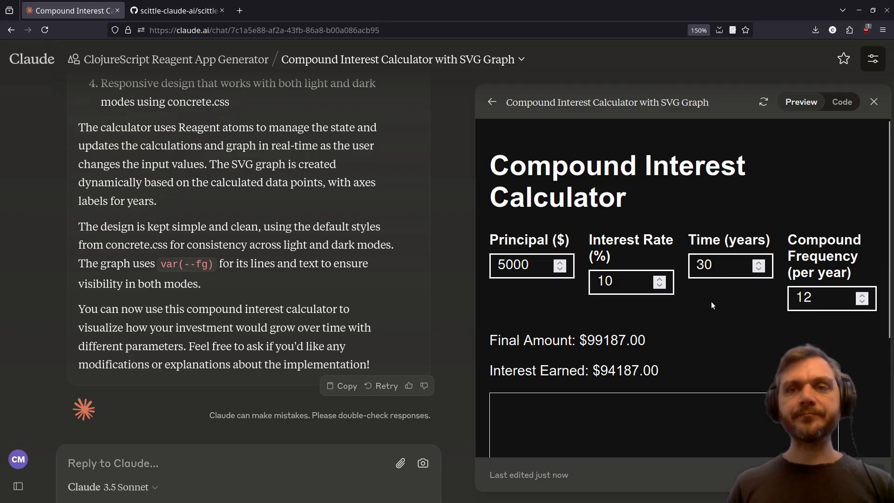
Step: Review the calculator's ClojureScript source, inspecting the input-field call and selected sections
left_click(841, 102)
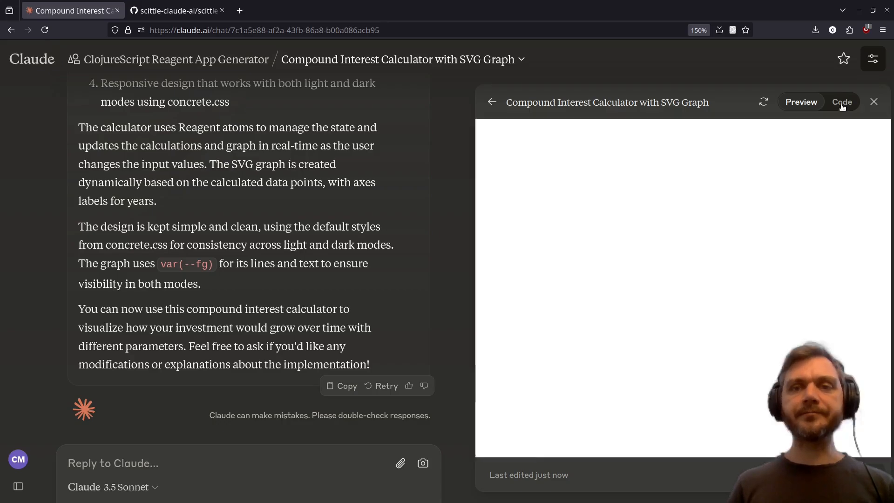
left_click(841, 102)
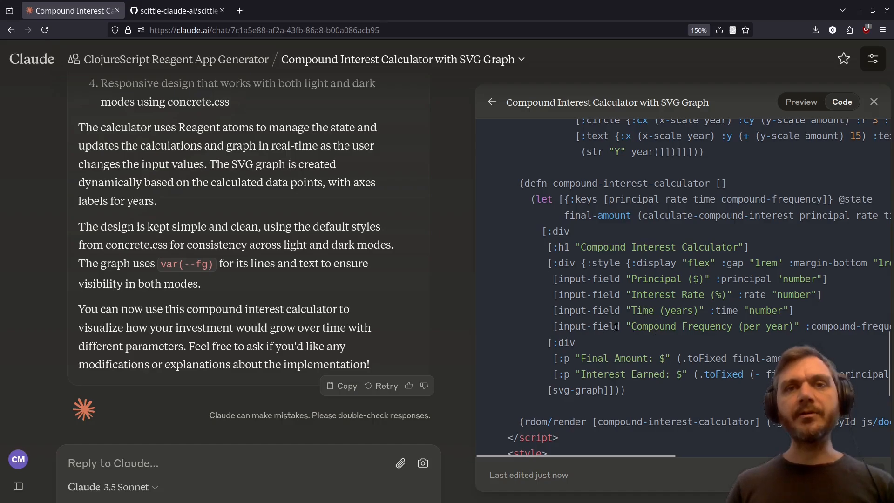
double_click(591, 326)
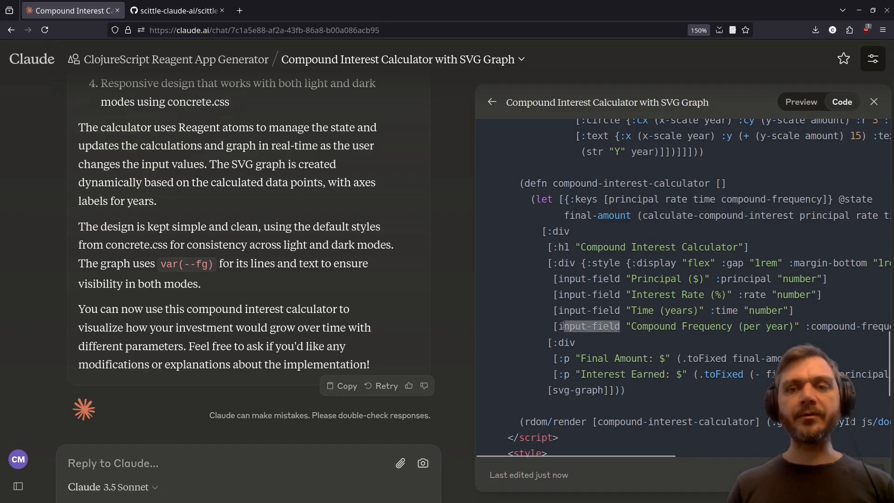
double_click(588, 326)
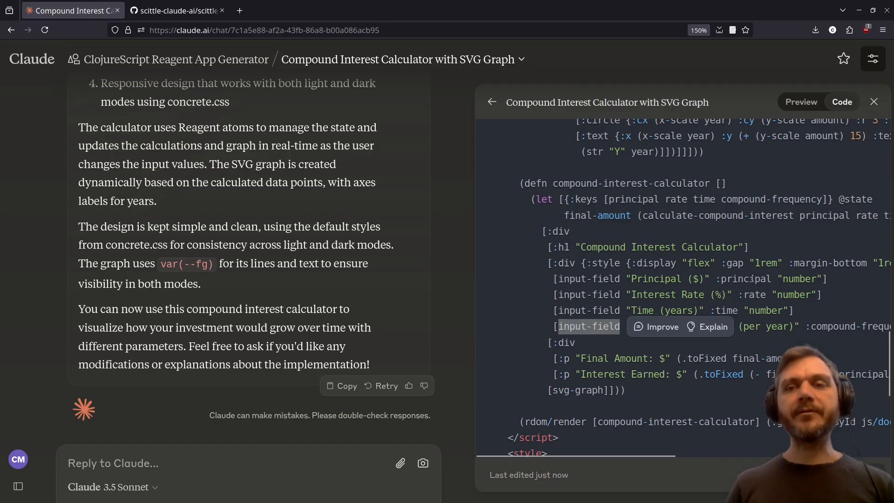
mouse_move(546, 354)
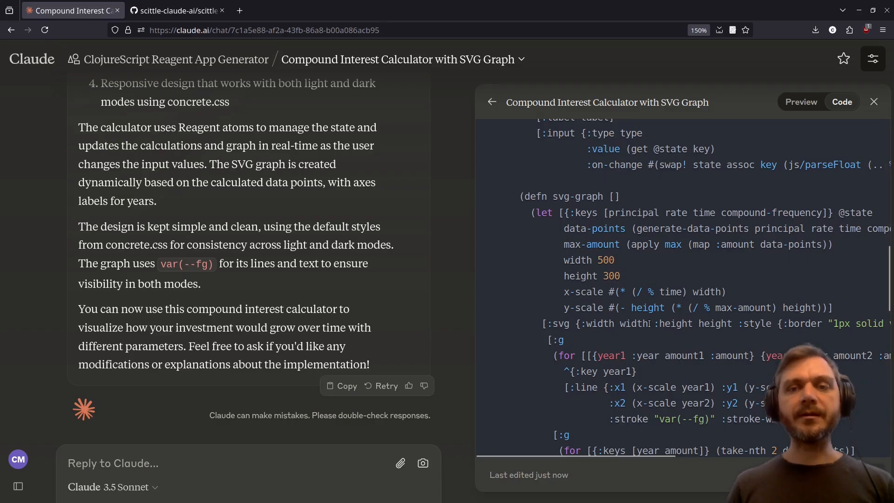
scroll("down", 3)
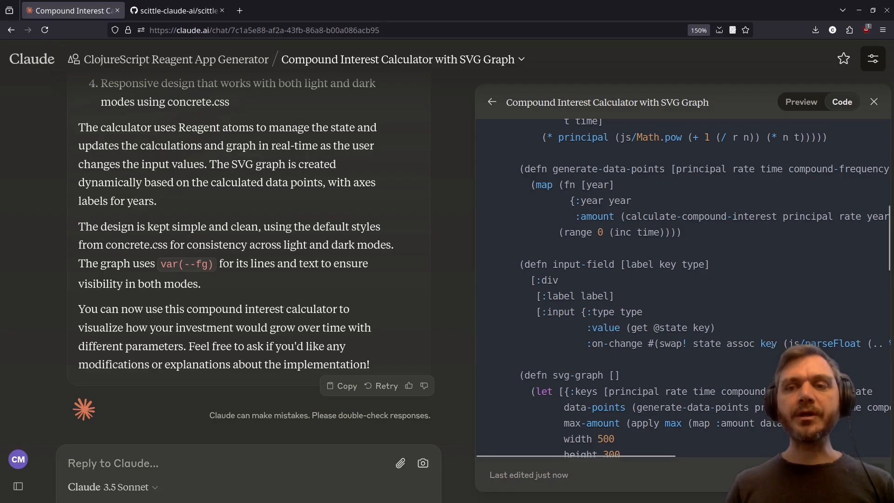
mouse_move(751, 317)
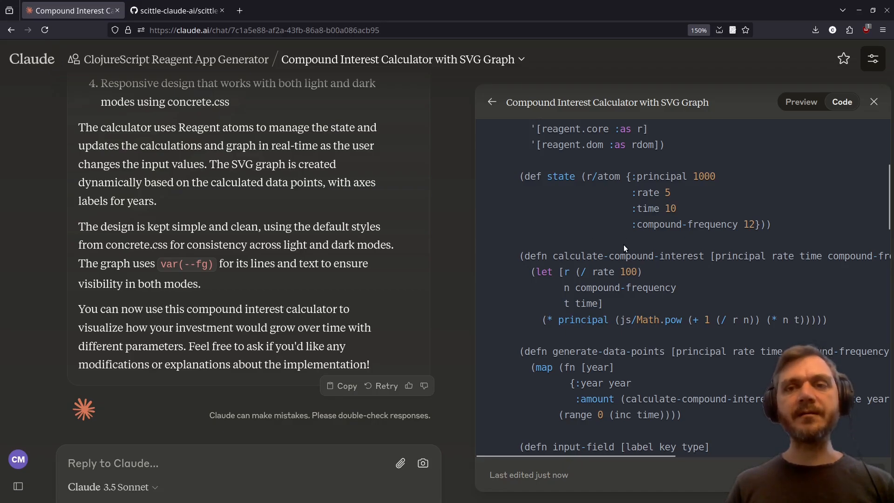
left_click_drag(541, 176, 769, 224)
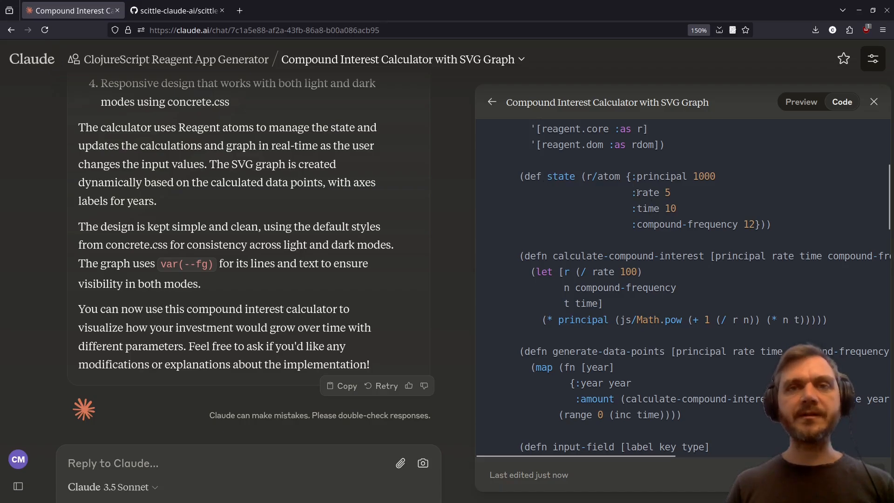
mouse_move(654, 246)
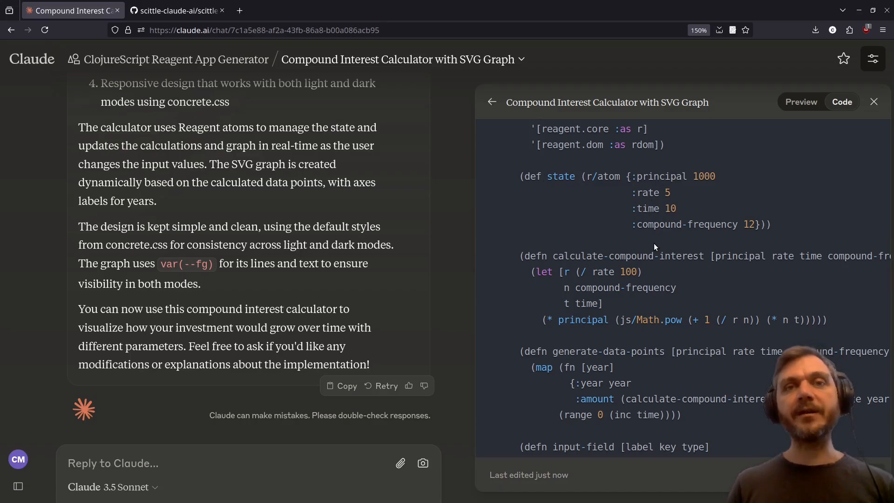
Step: Return to the ClojureScript Reagent App Generator project page
left_click(174, 60)
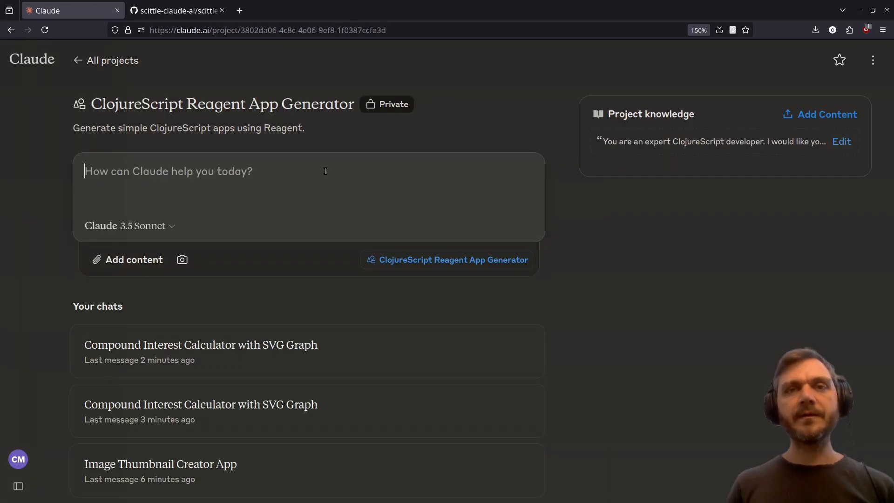